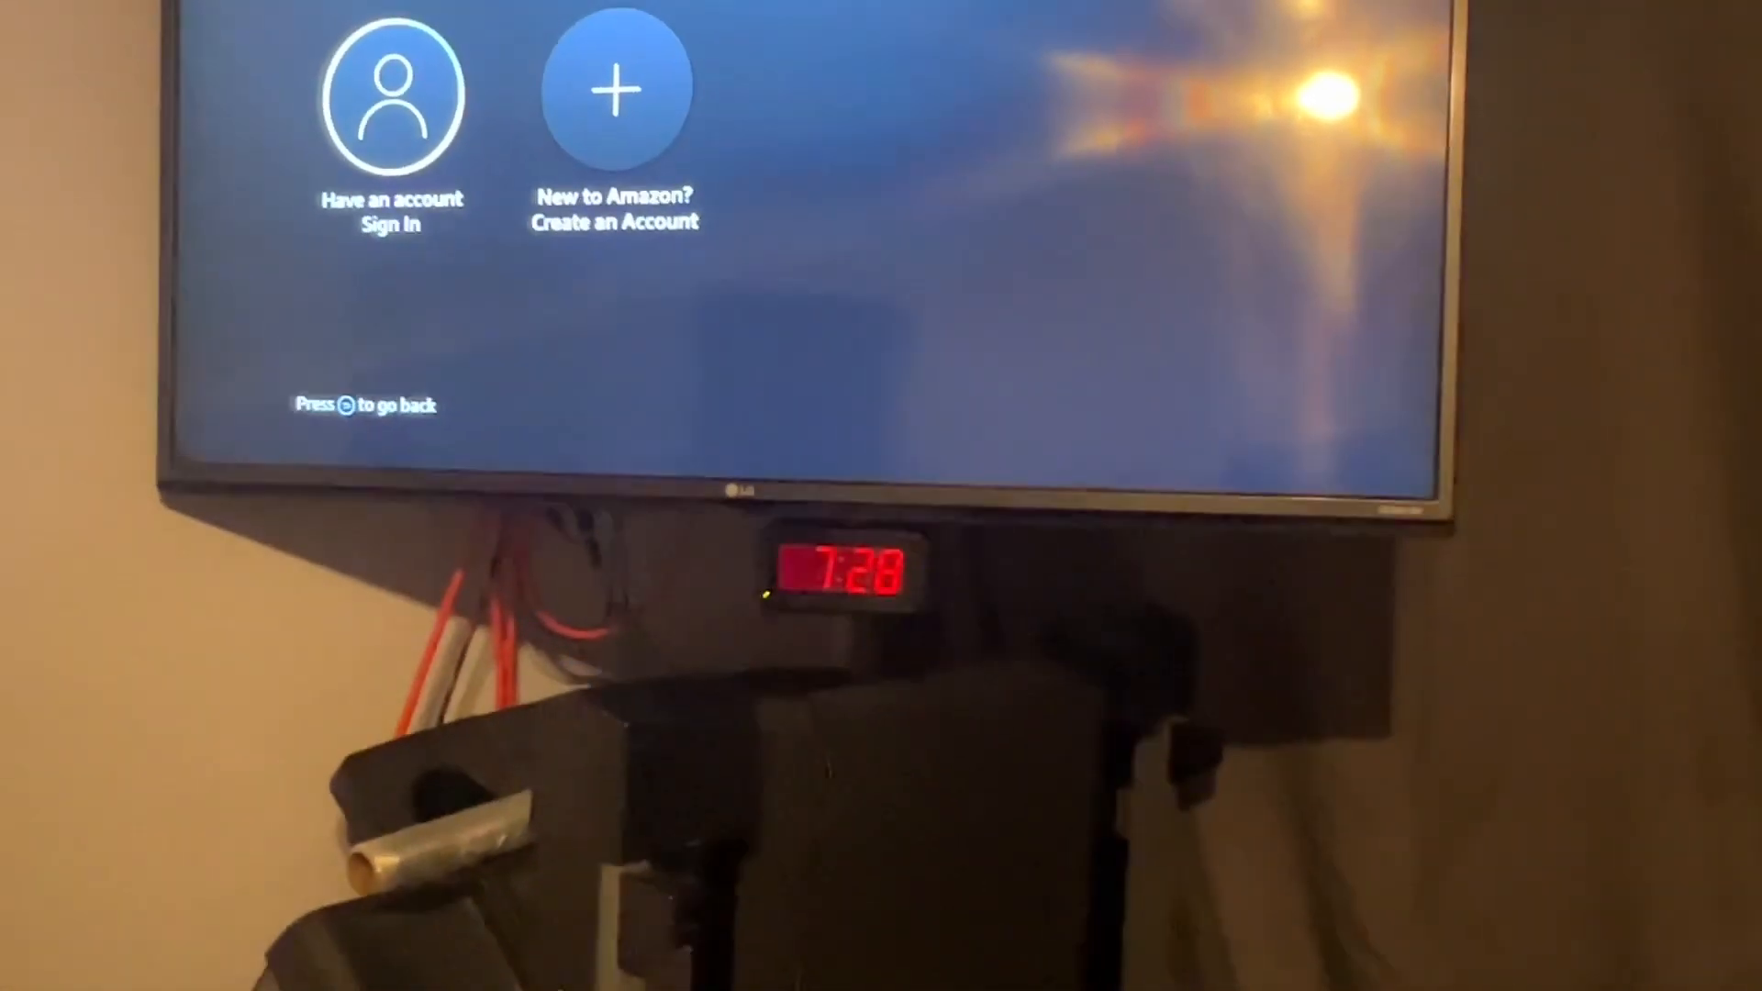
# Step: Go back from the Amazon account sign-in screen to the Fire TV home screen
pyautogui.click(392, 101)
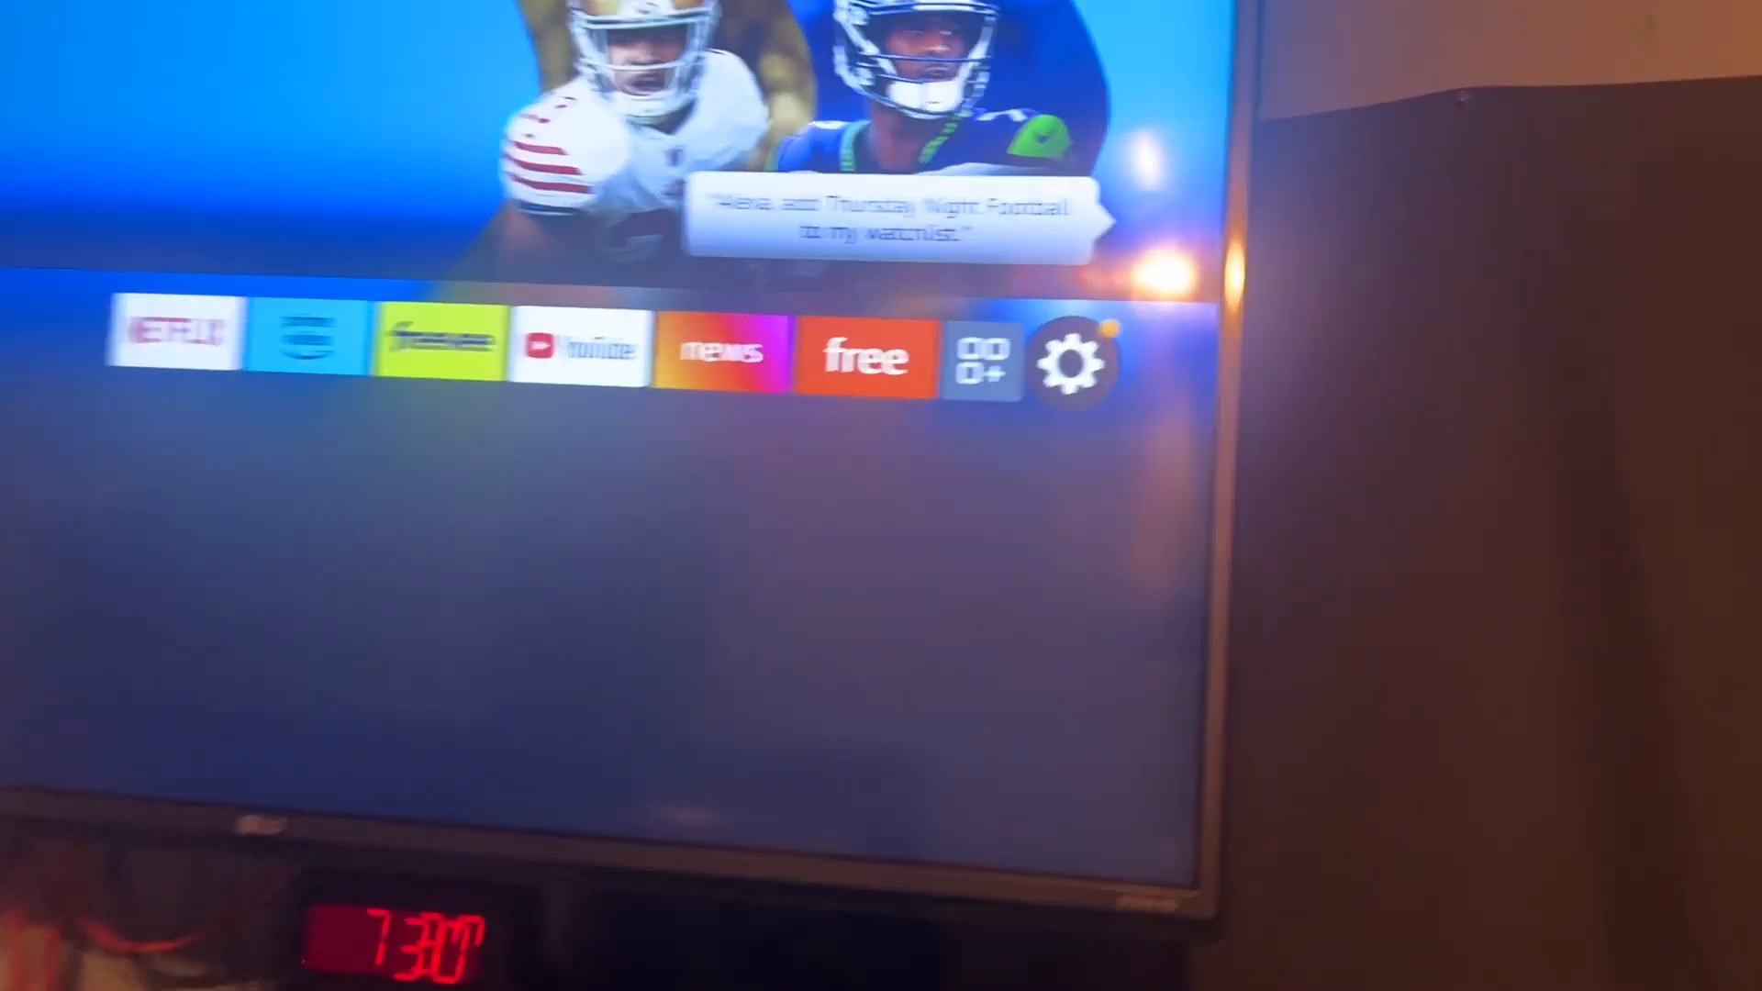
# Step: Reach the Amazon Fire TV Remotes list under Controllers & Bluetooth Devices in Settings
pyautogui.click(1068, 360)
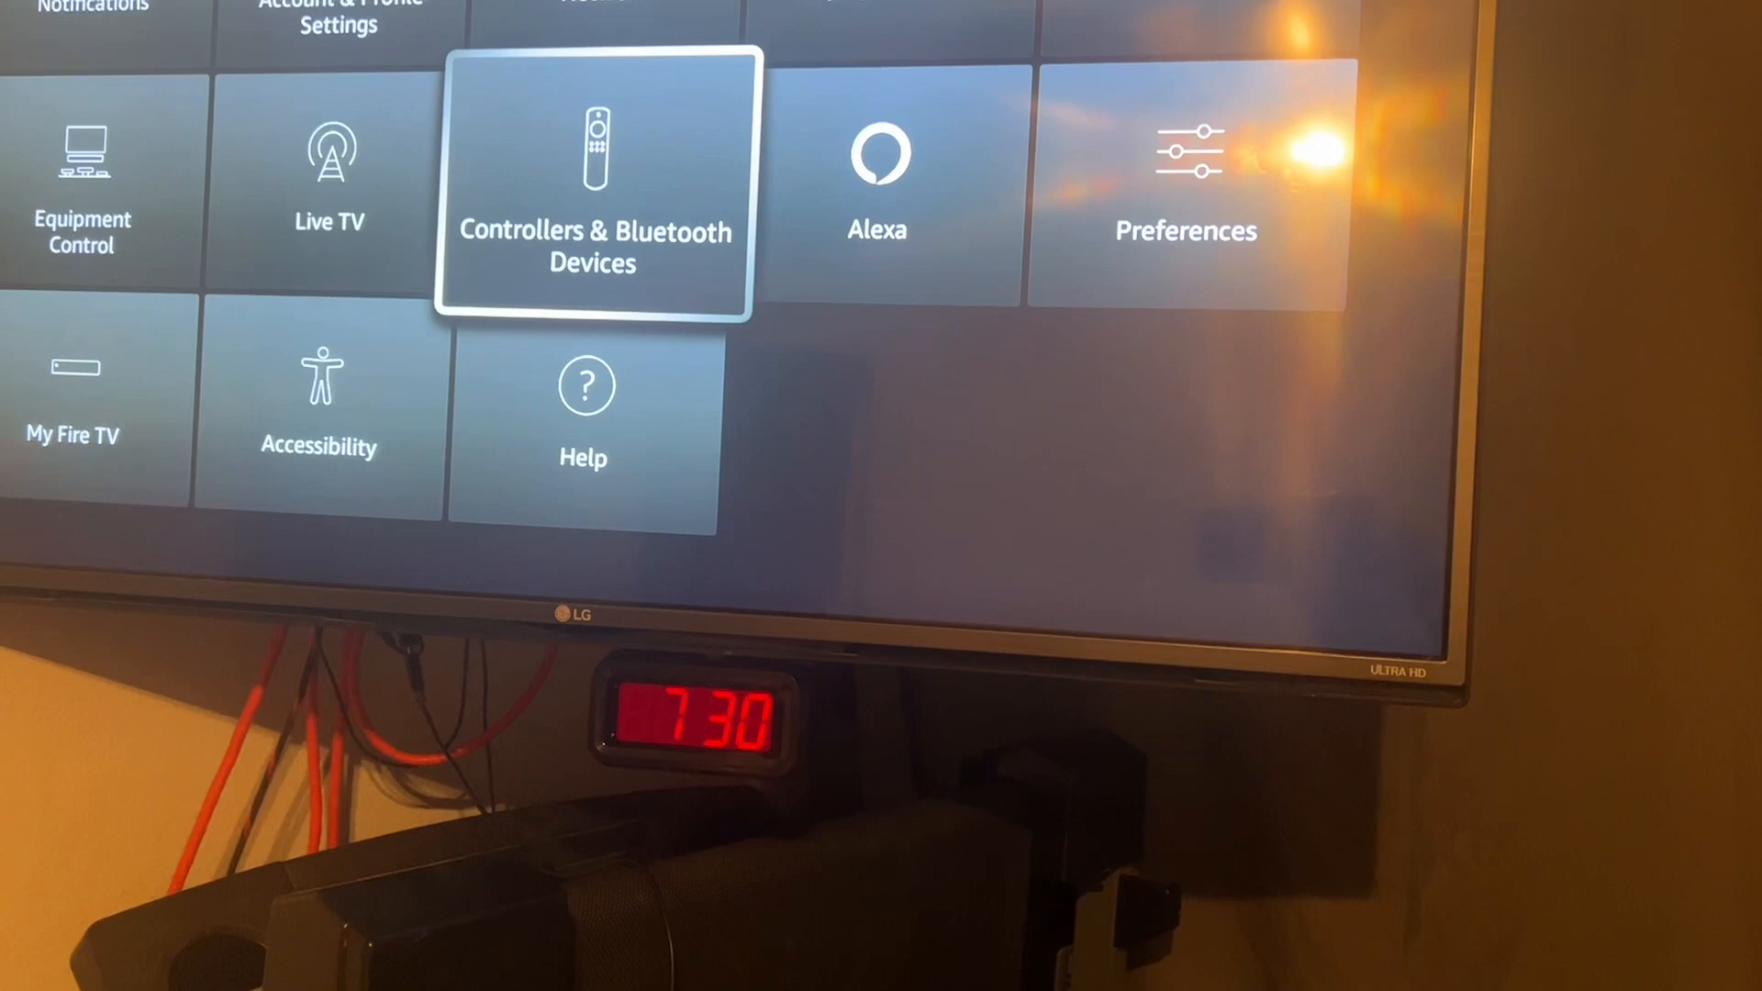
pyautogui.click(593, 180)
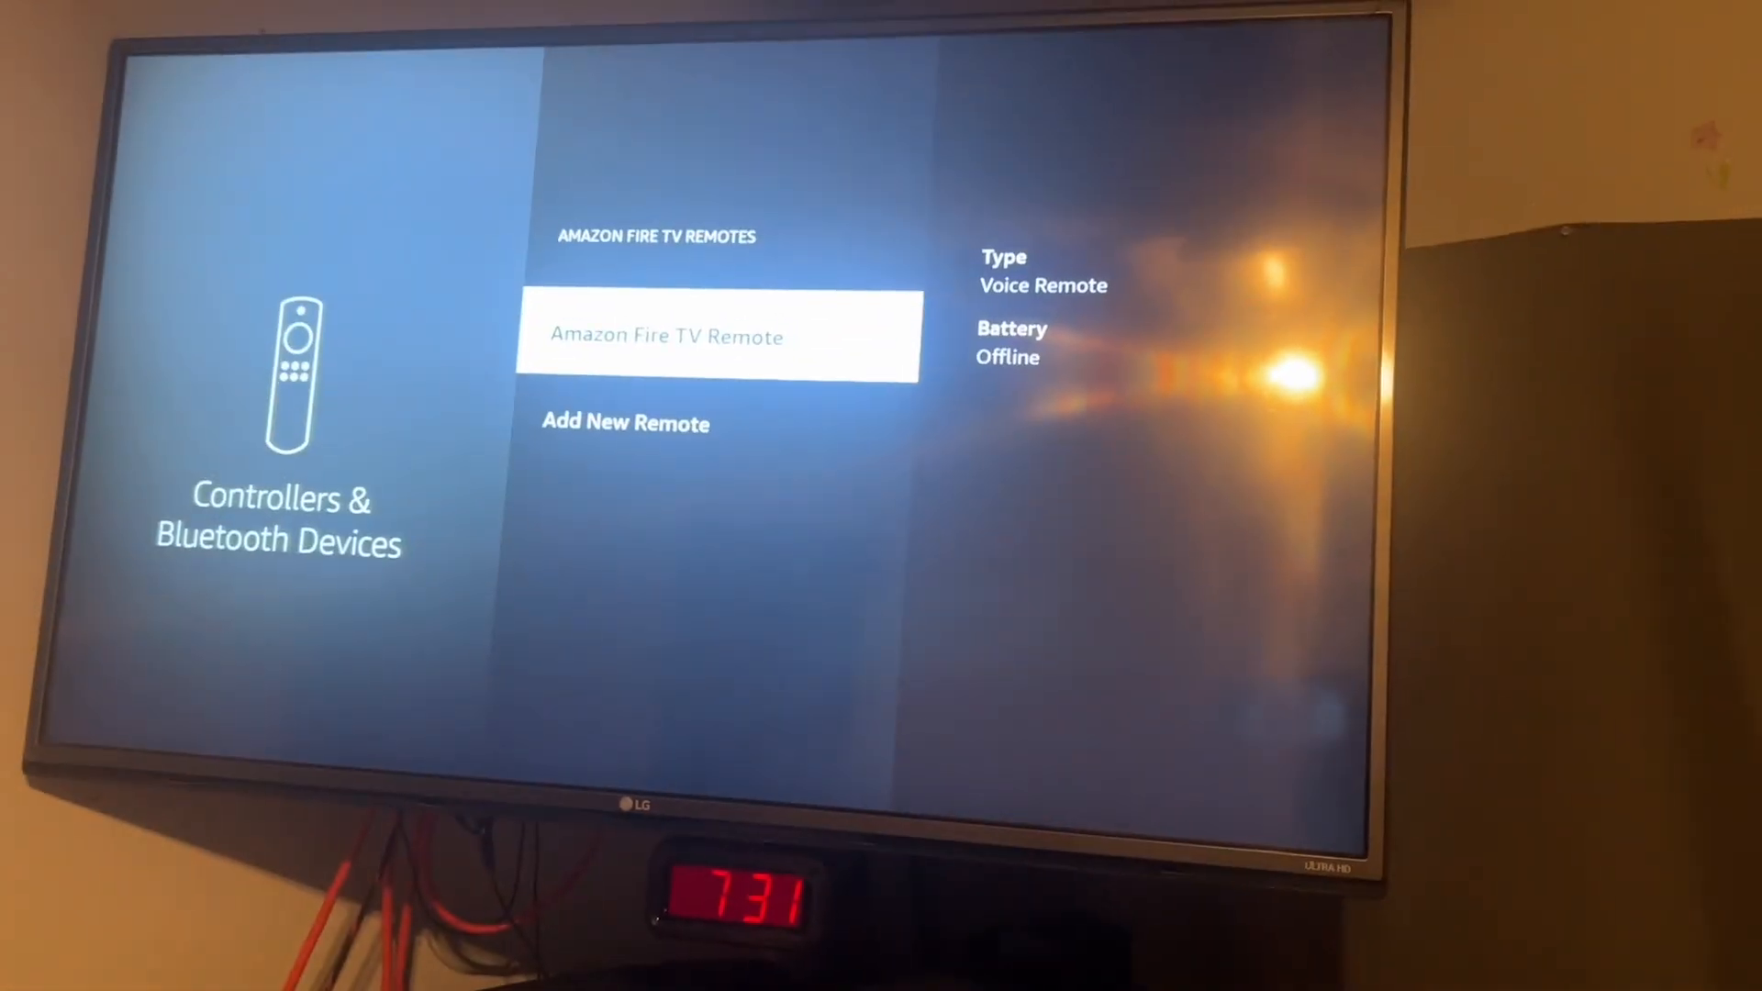
# Step: Add a new remote and check the paired Amazon Fire TV Remote 2 entry with battery OK
pyautogui.press('Down')
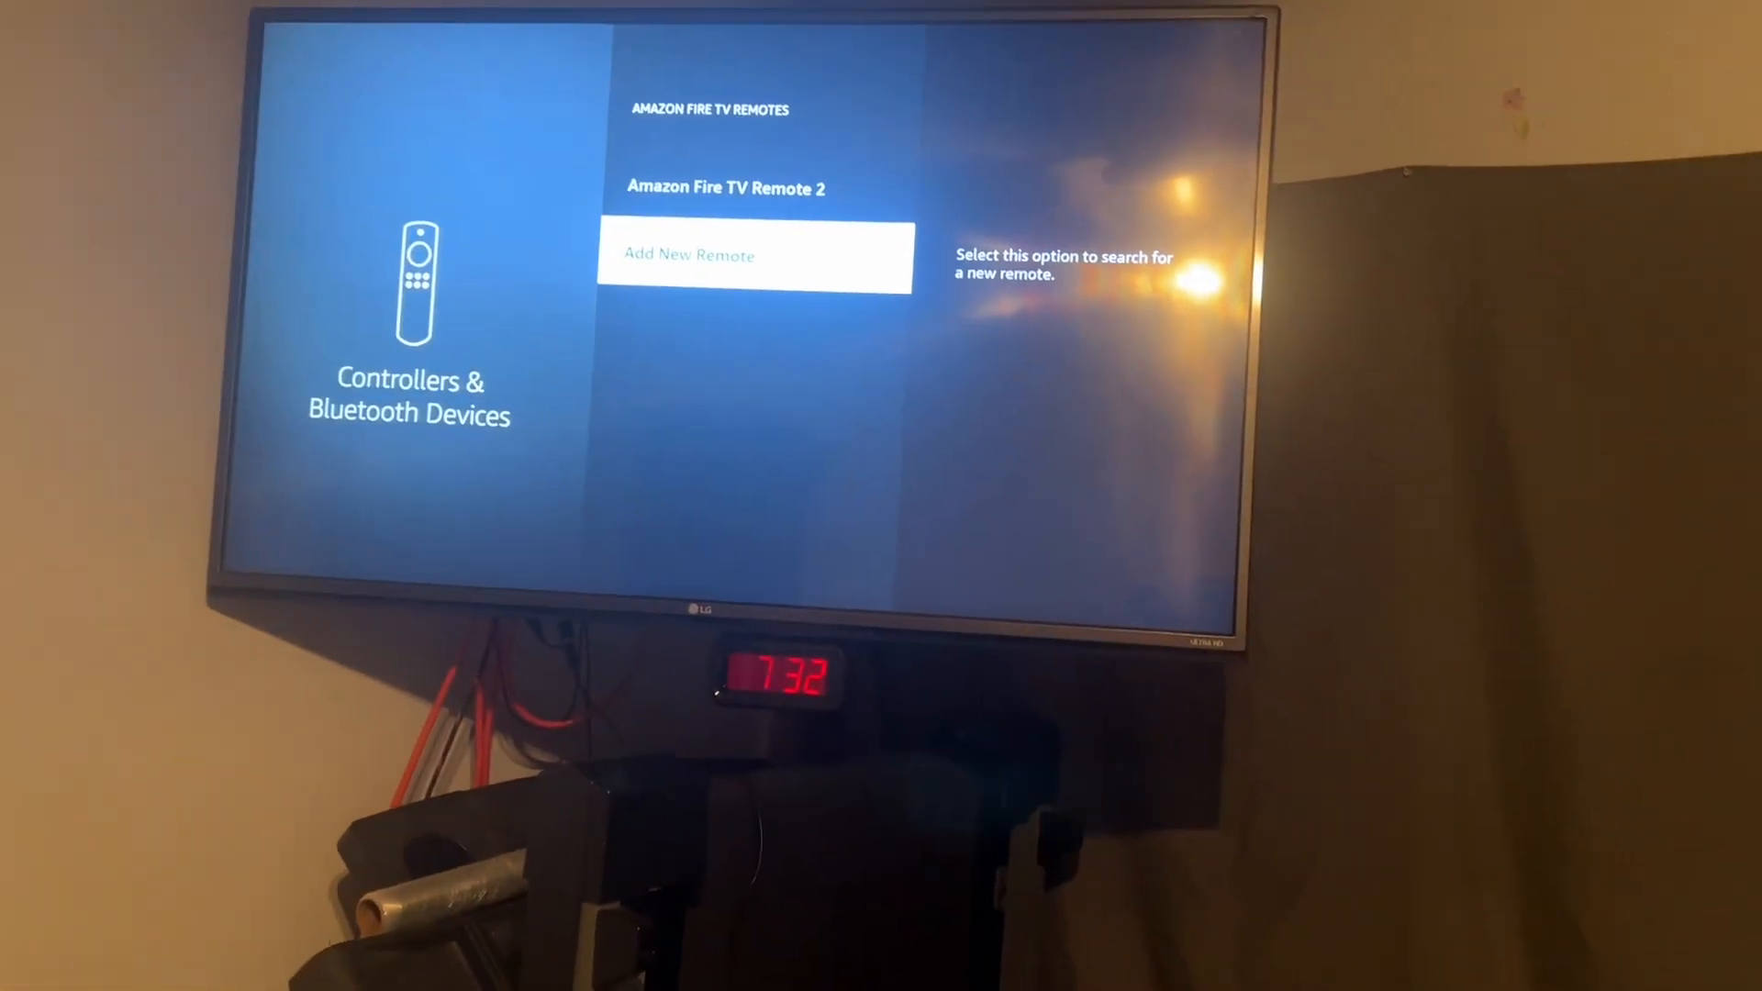
pyautogui.press('up')
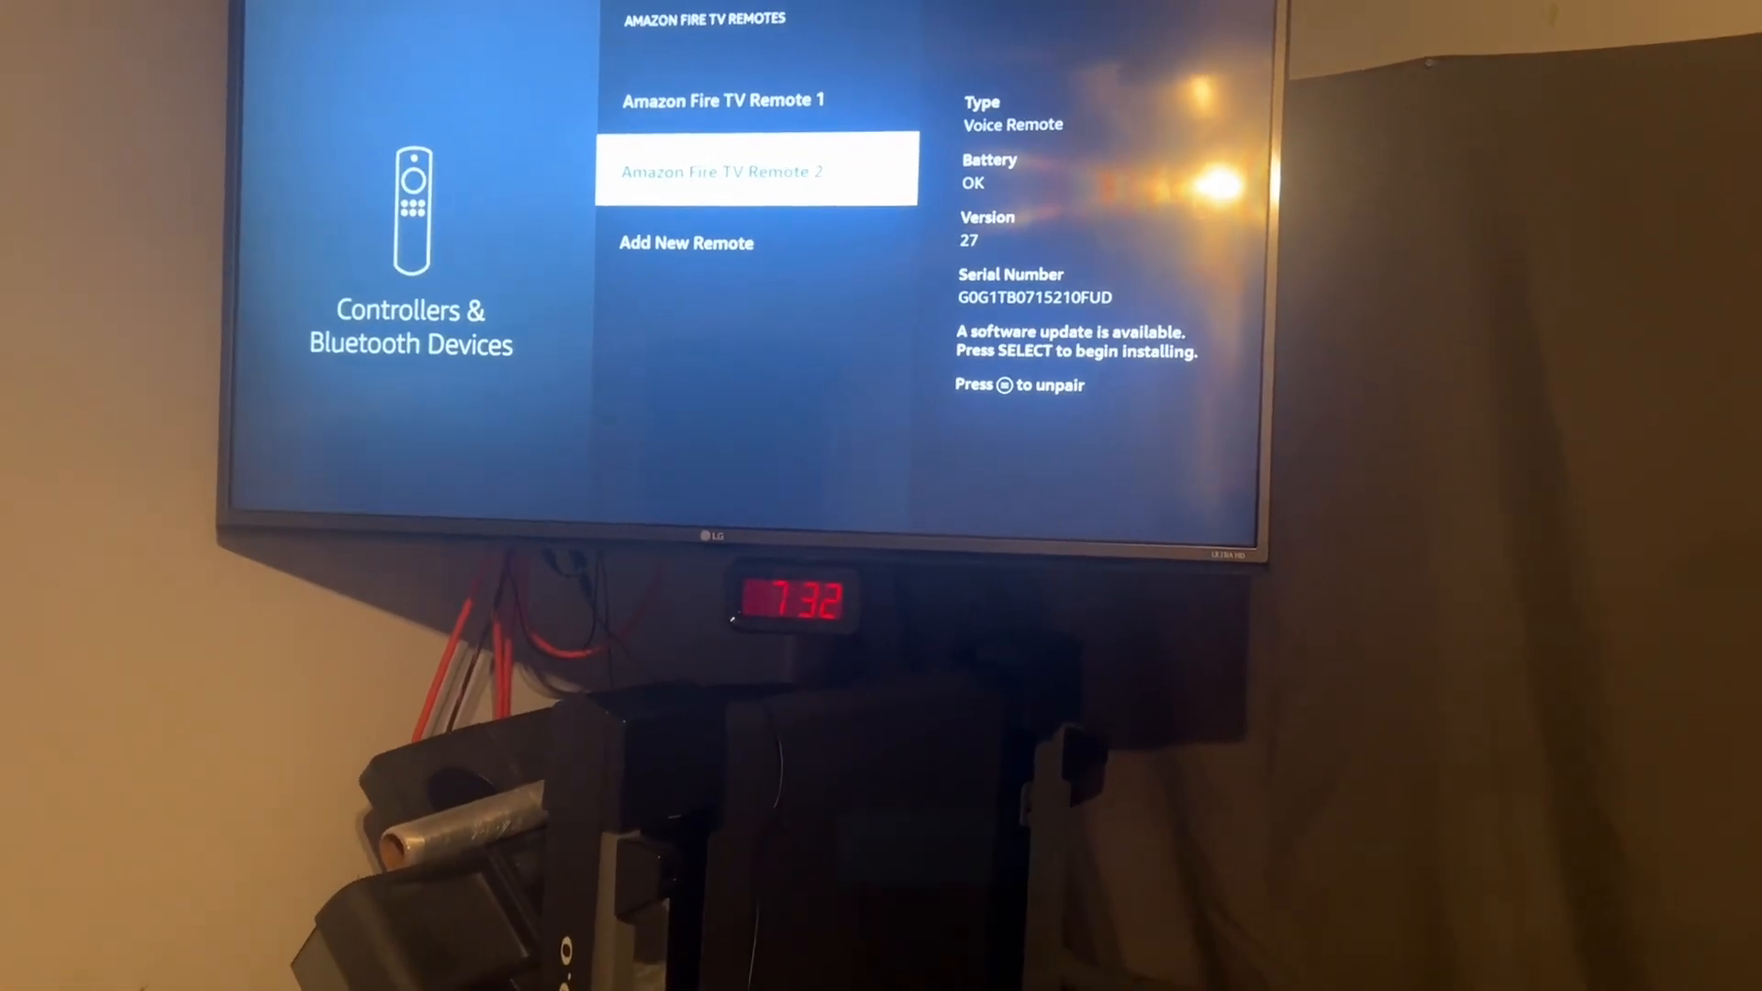